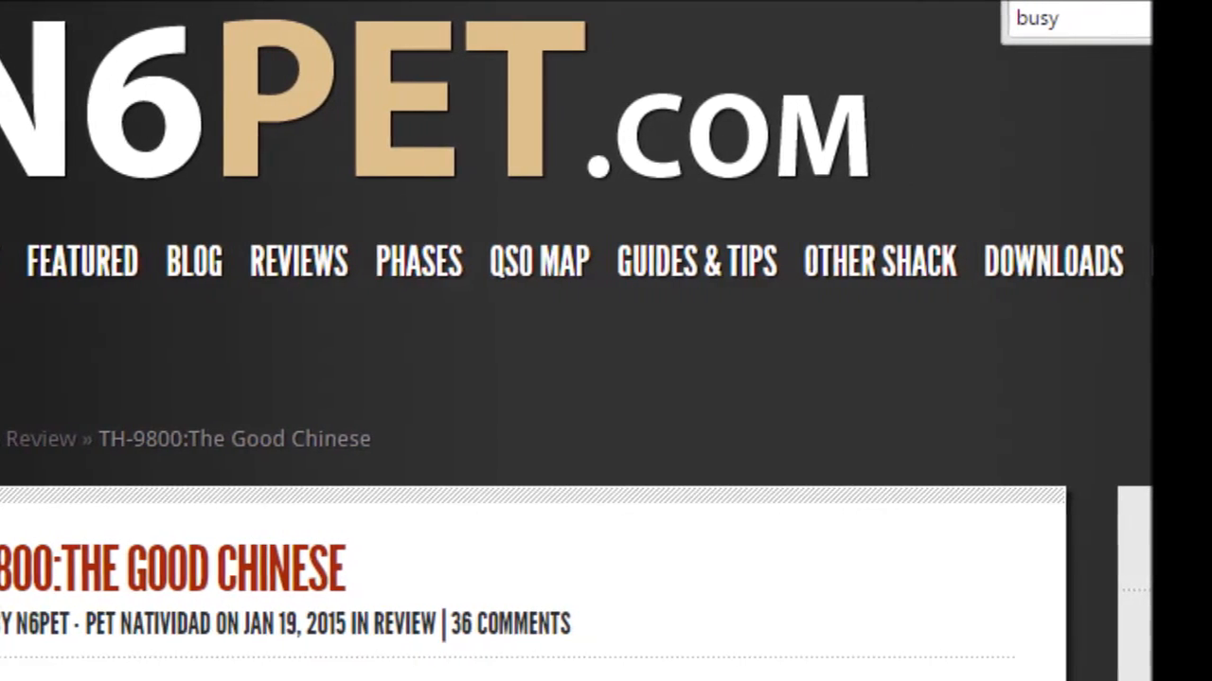
Add the TH9800DMV1.00.06-P140120-D1401211.ld firmware file from the Desktop to the update list.
scroll(down, 3)
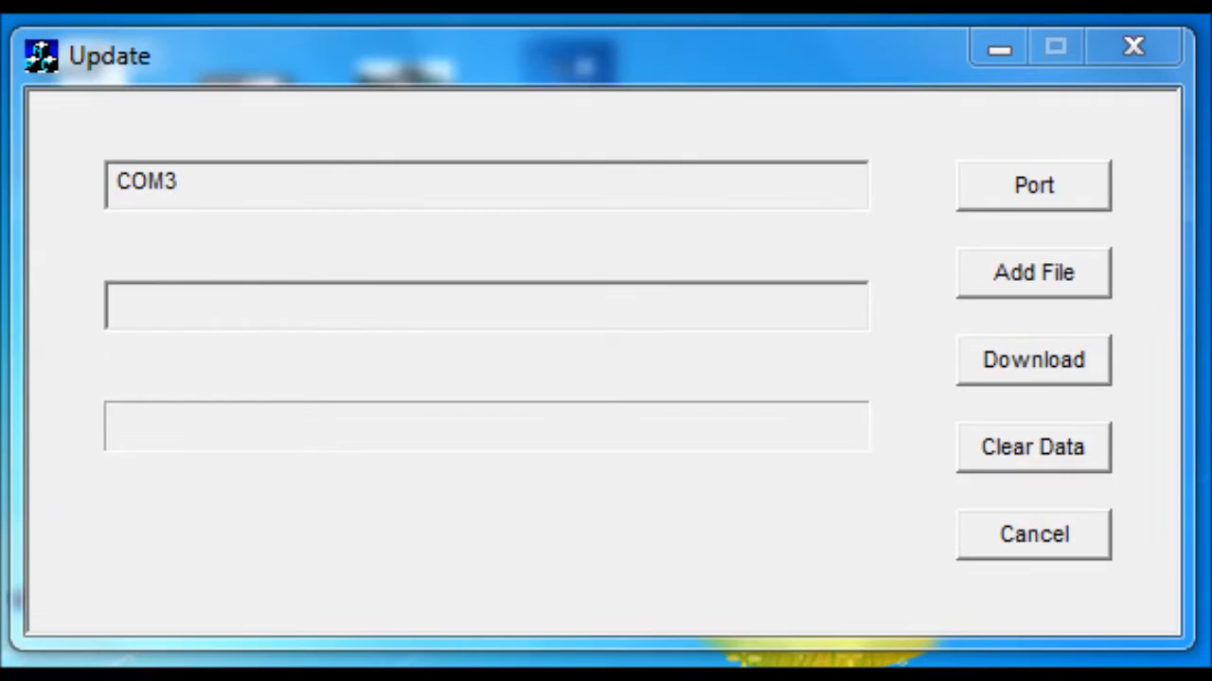
click(1033, 185)
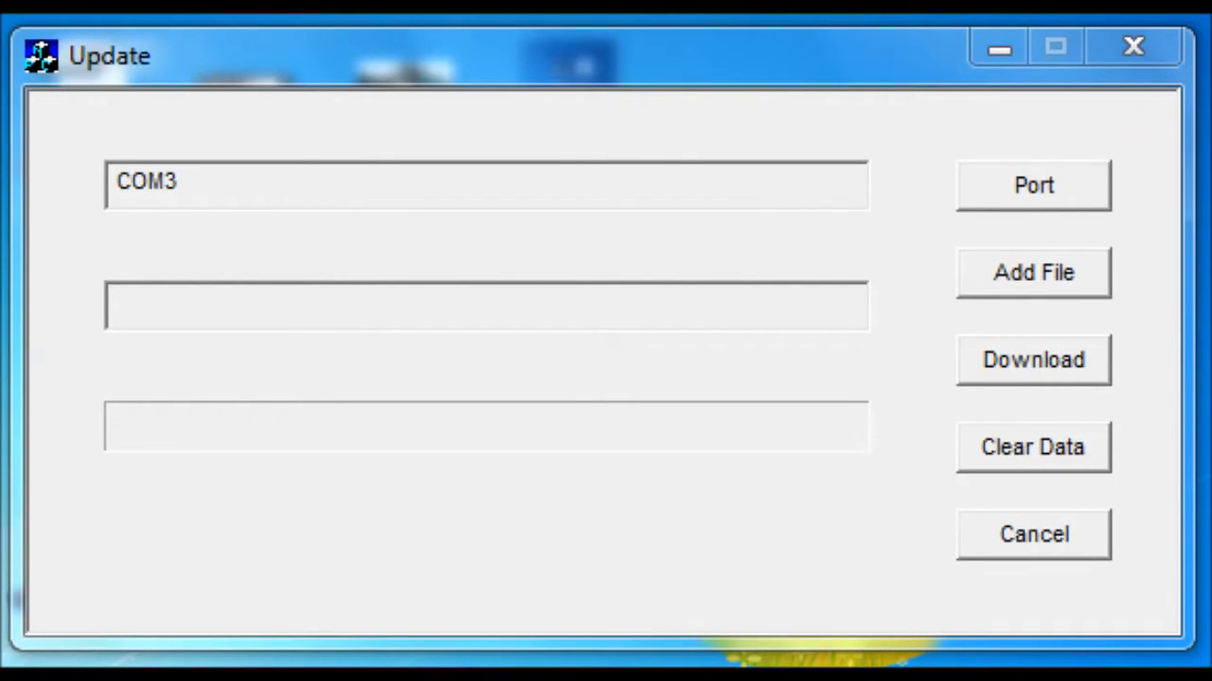
click(1034, 273)
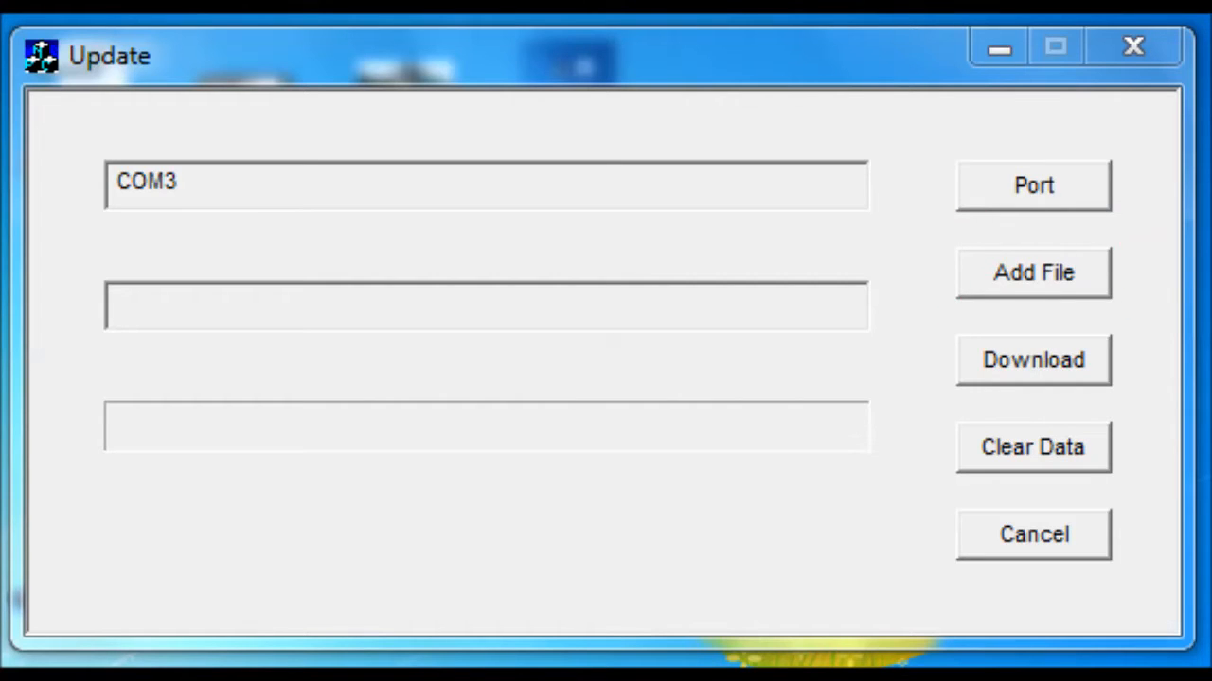
click(1034, 272)
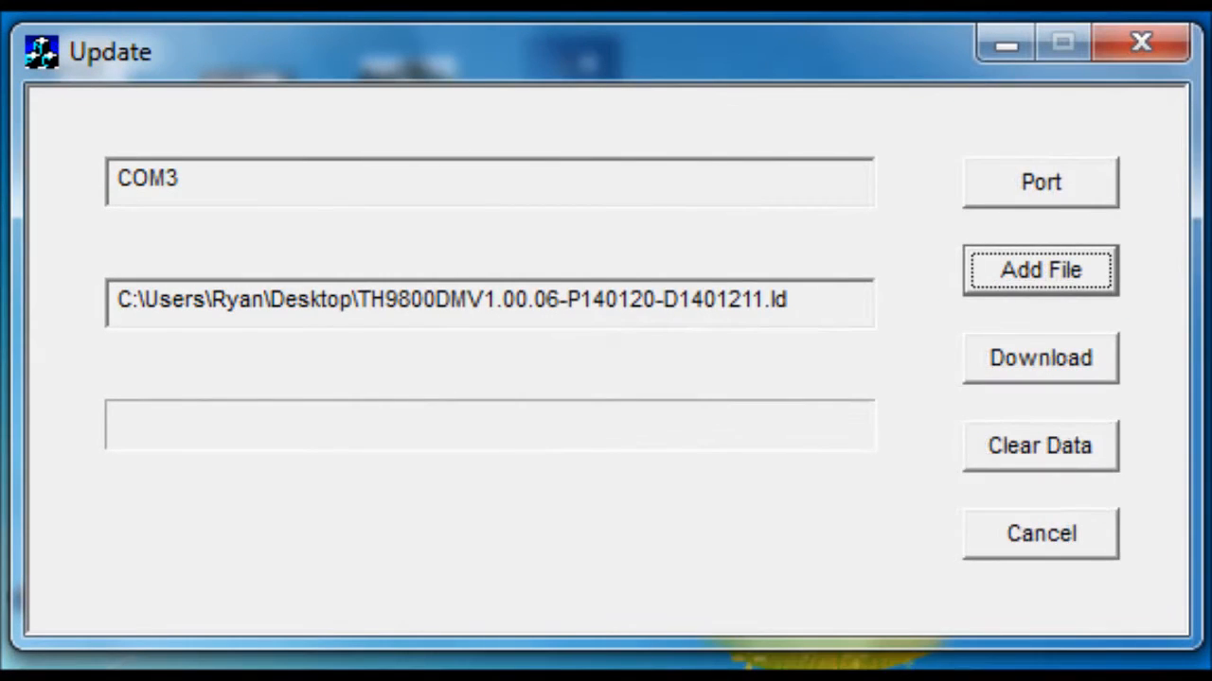